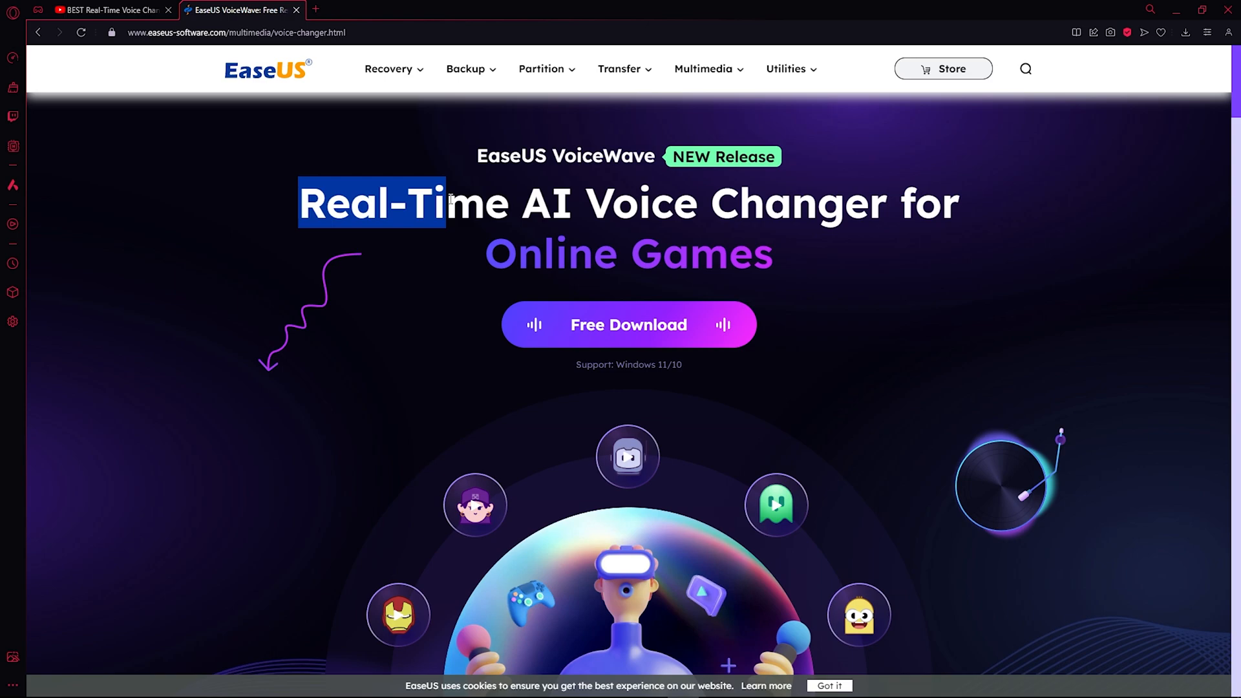
Step: Highlight the 'Real-Time AI Voice Changer' headline on the VoiceWave product page
drag(451, 202, 768, 201)
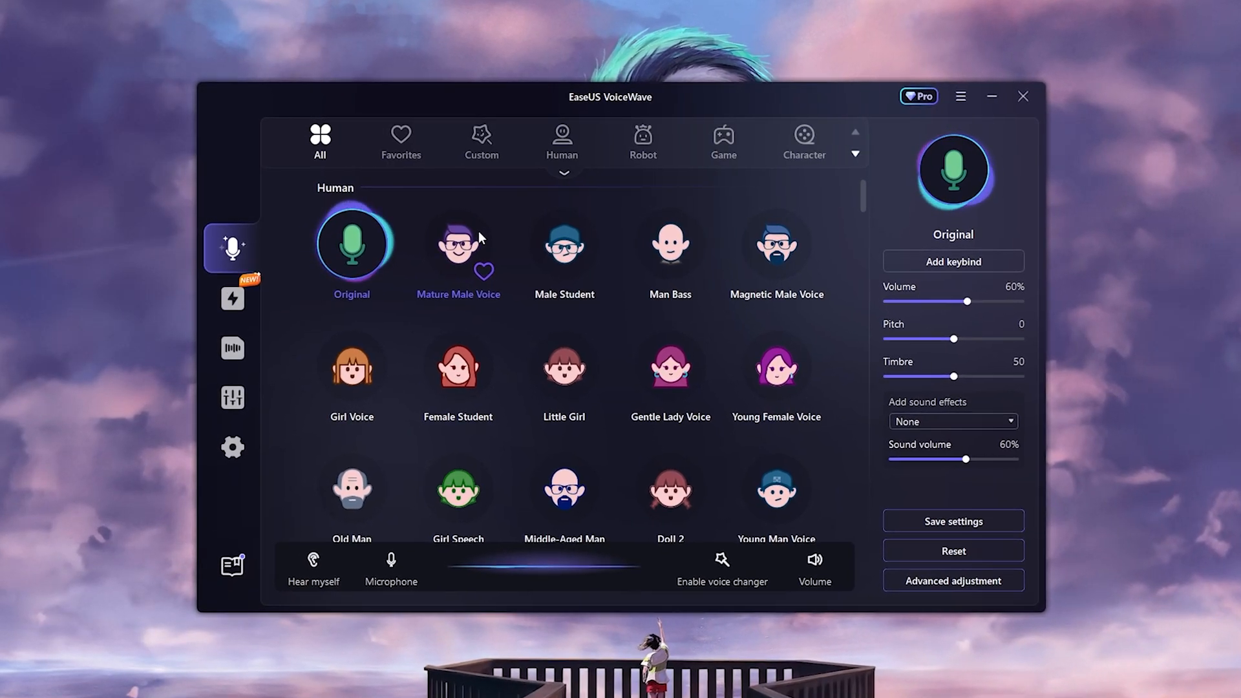
click(457, 245)
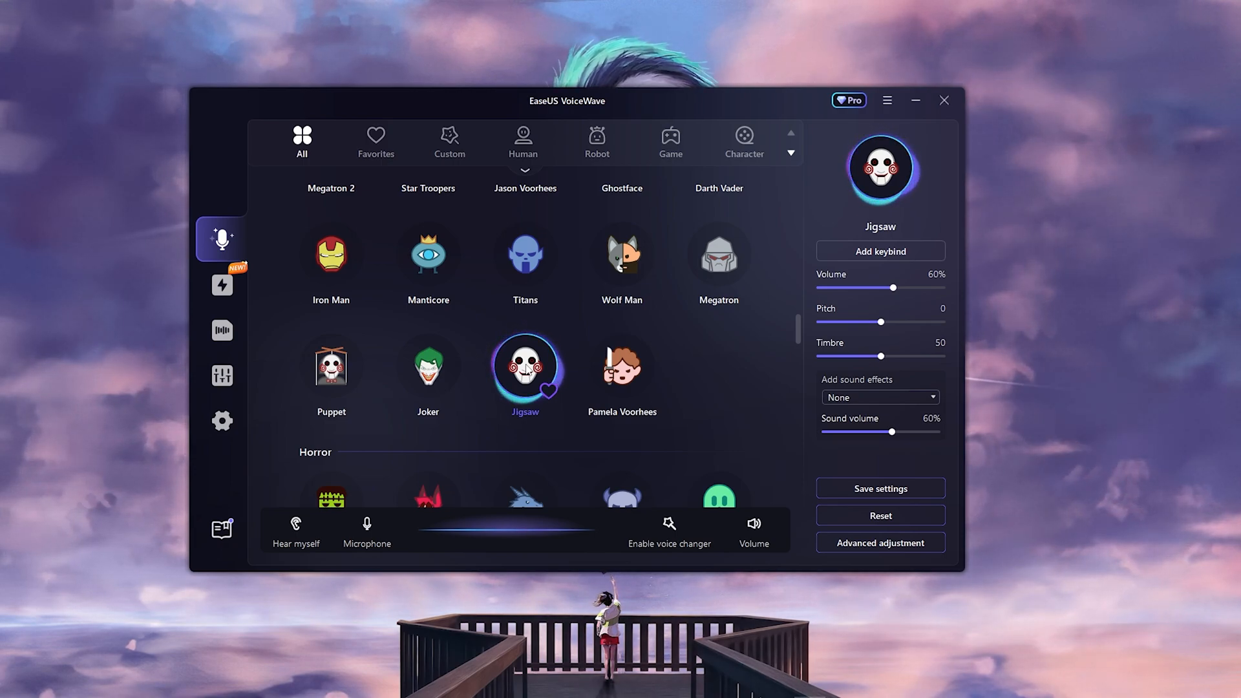
click(622, 353)
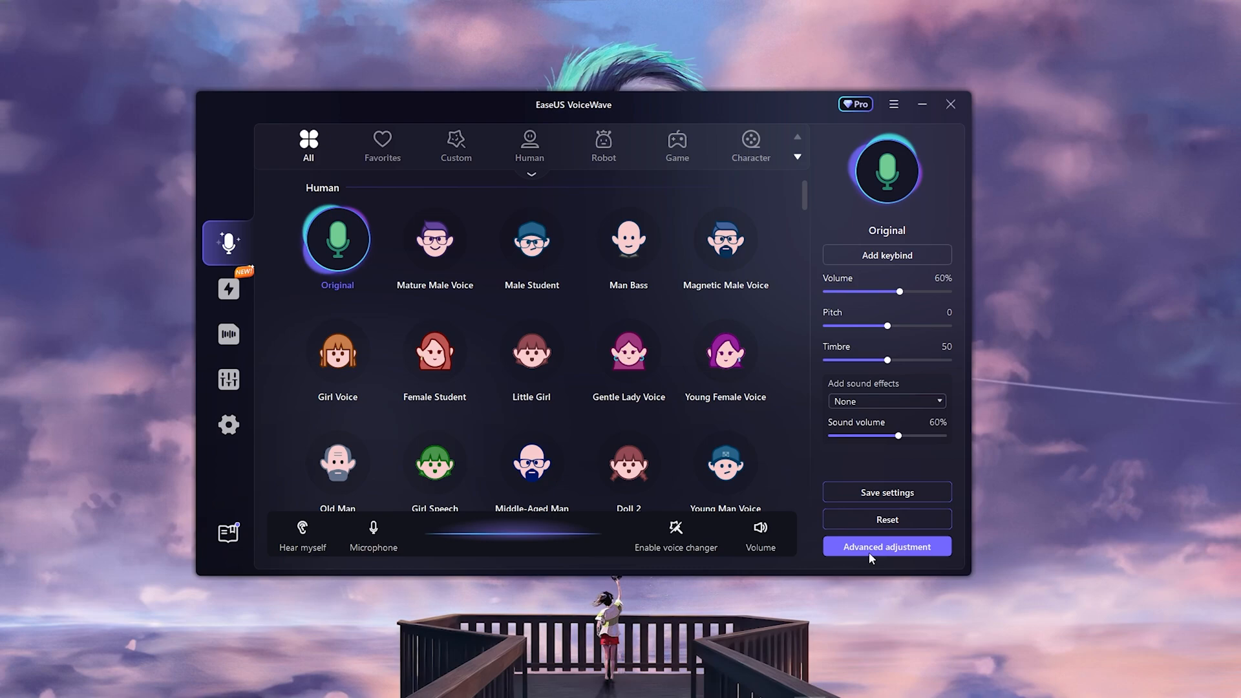
Step: View the Advanced adjustment effects list, return to the voice preset library, then go to Discord Voice & Video settings
click(886, 545)
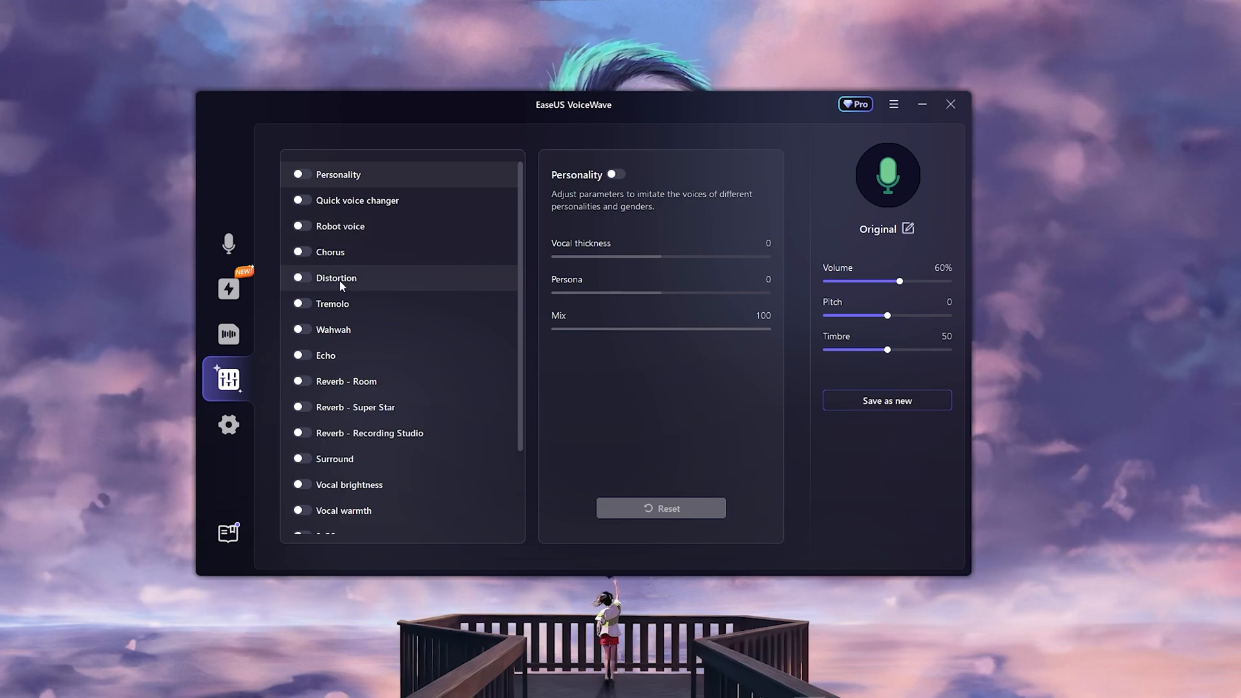
click(227, 242)
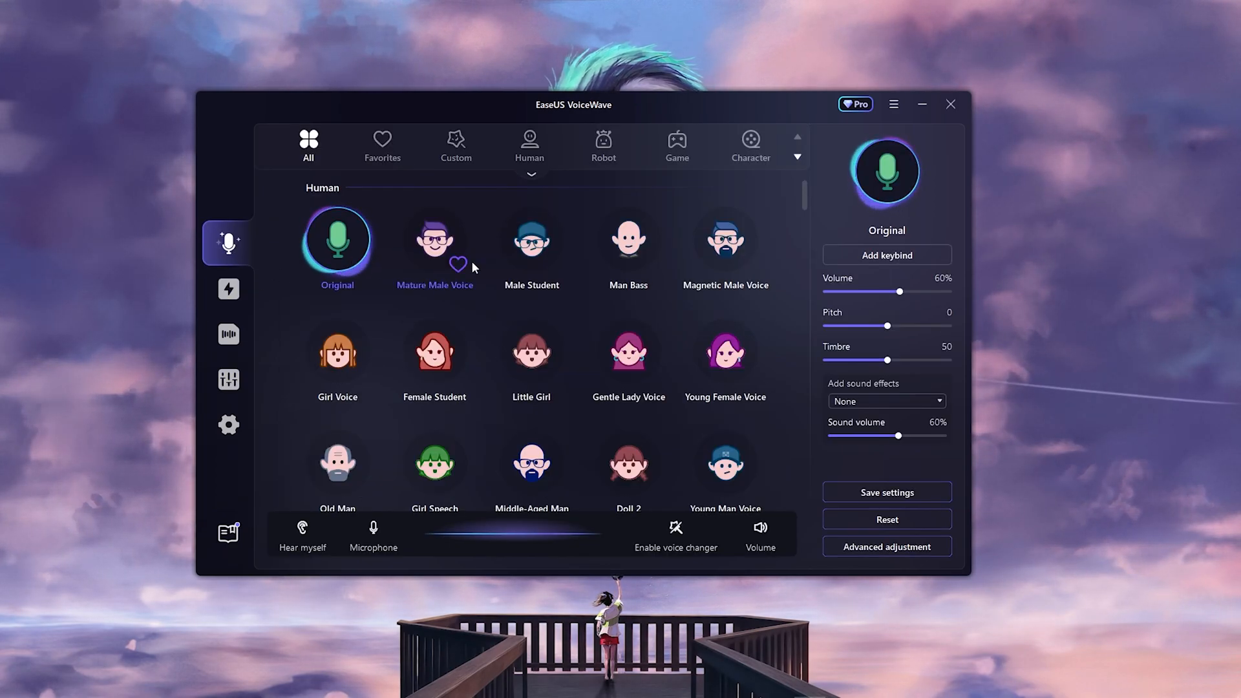
click(236, 333)
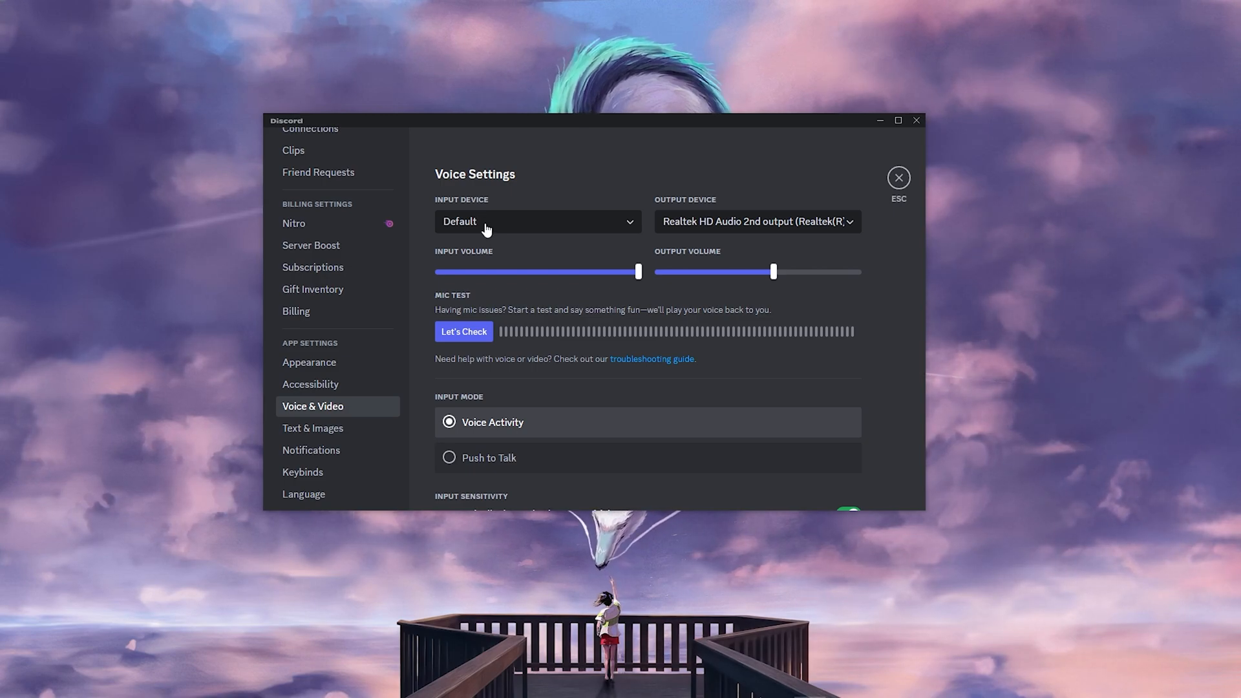
Step: Set Discord's input device to VoiceWave Microphone (EaseUS Virtual Device) and bring VoiceWave back up
click(538, 221)
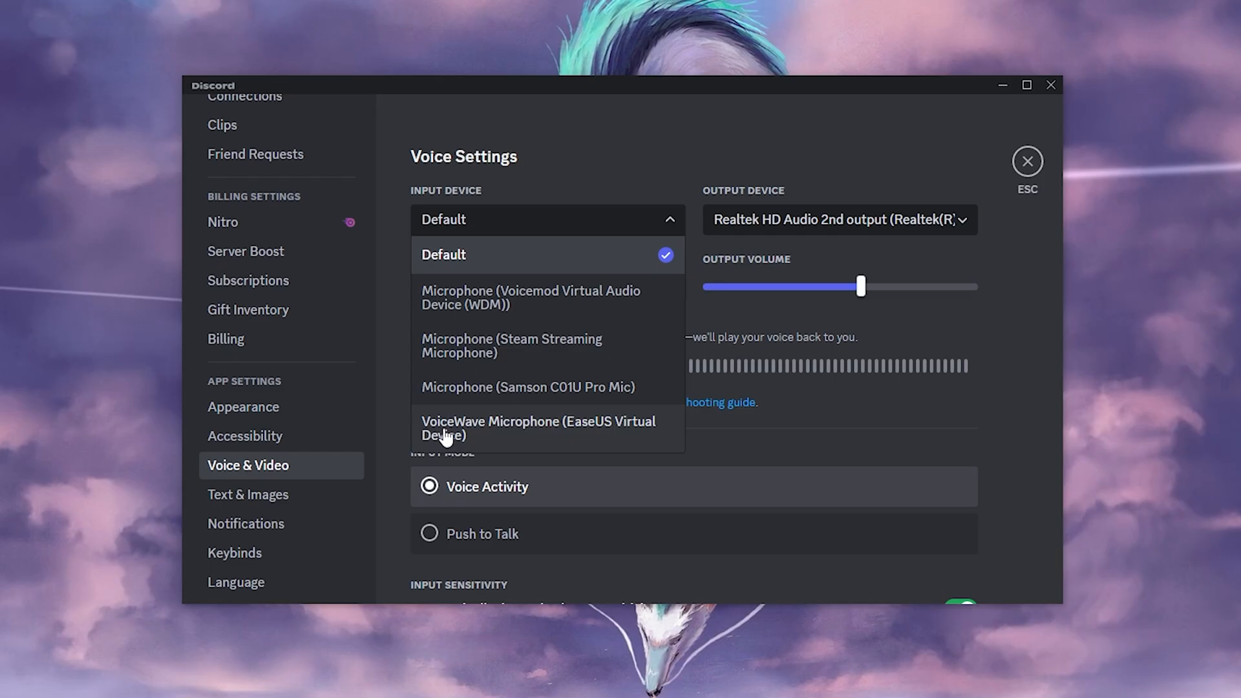
click(537, 428)
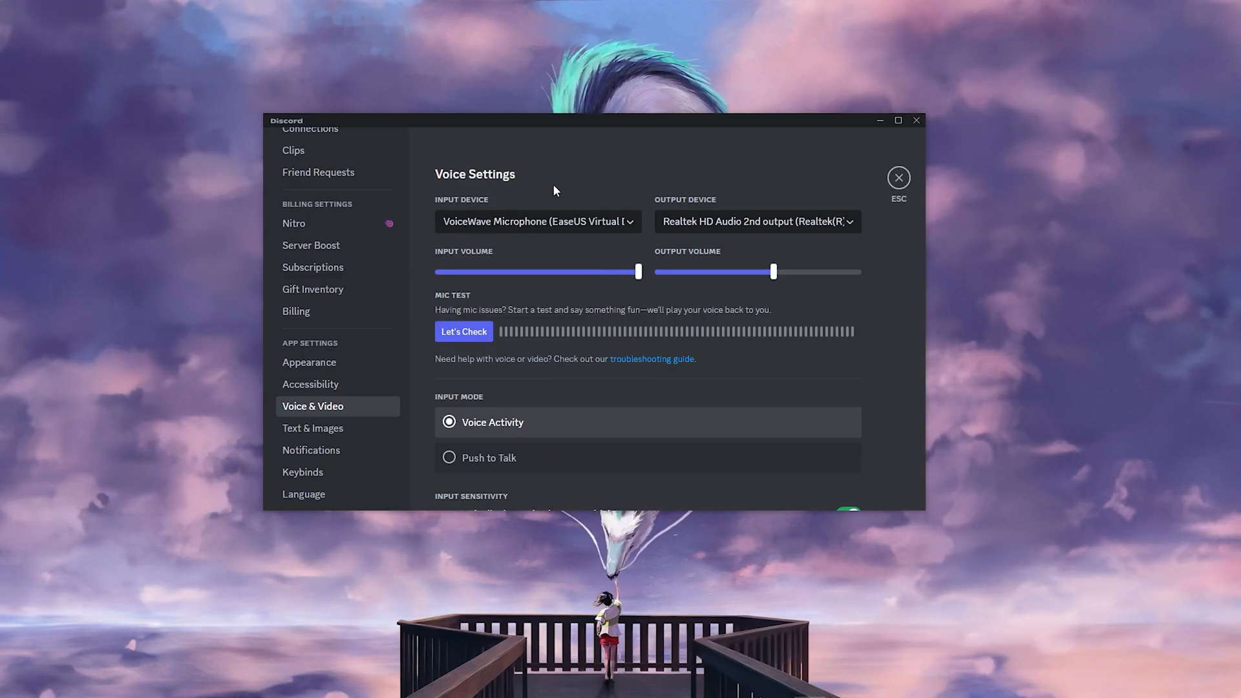
mouse_move(727, 158)
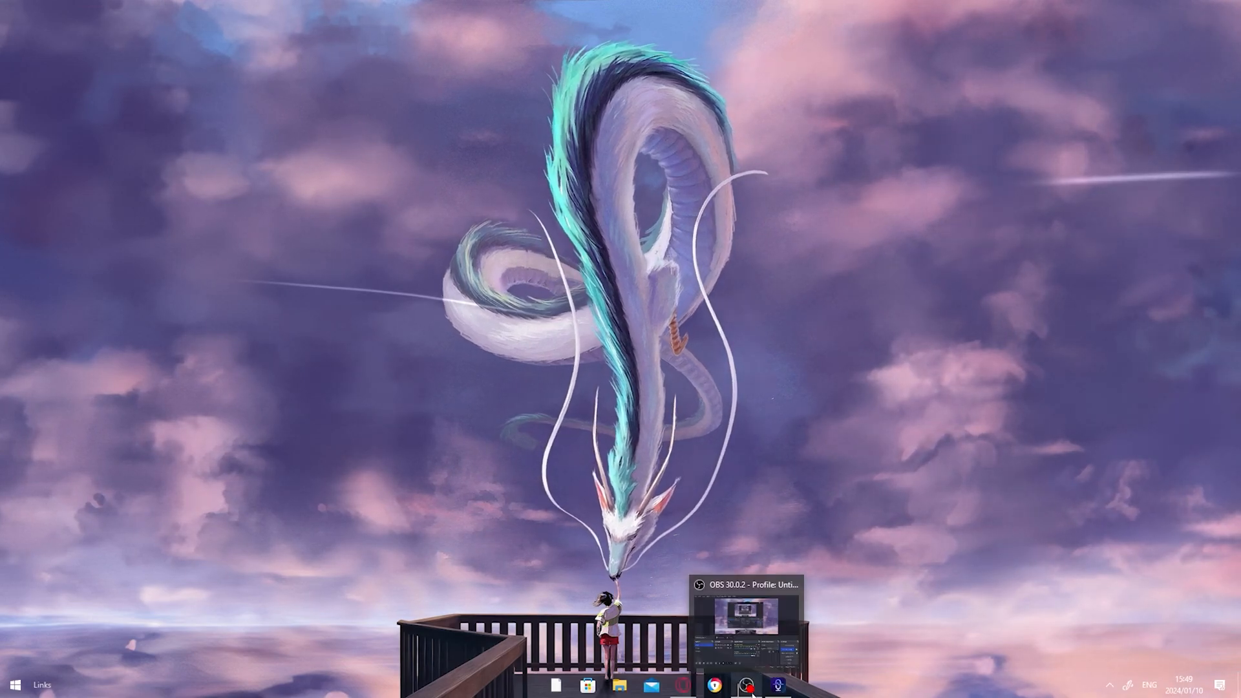
click(779, 685)
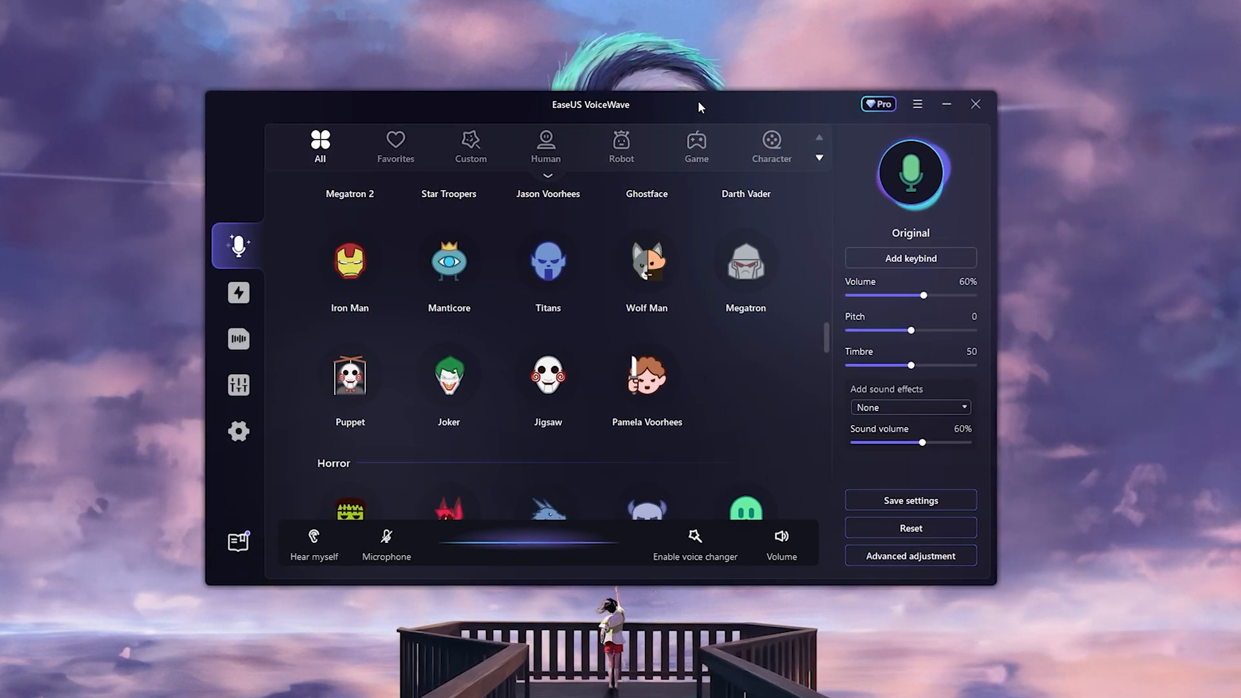